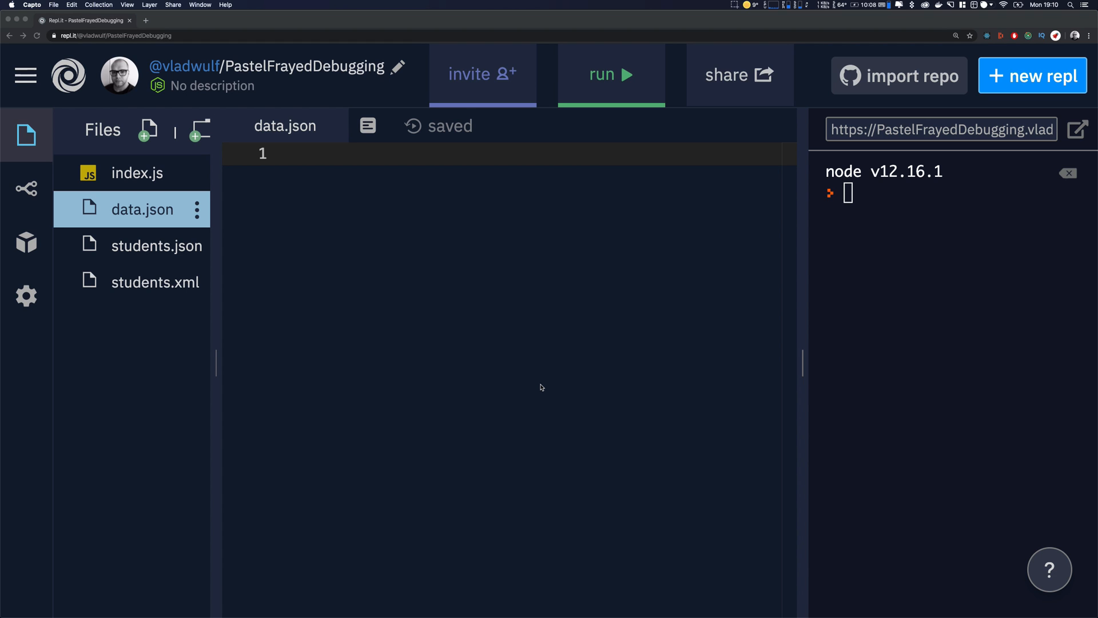
{"action": "left_click", "coordinate": [156, 281]}
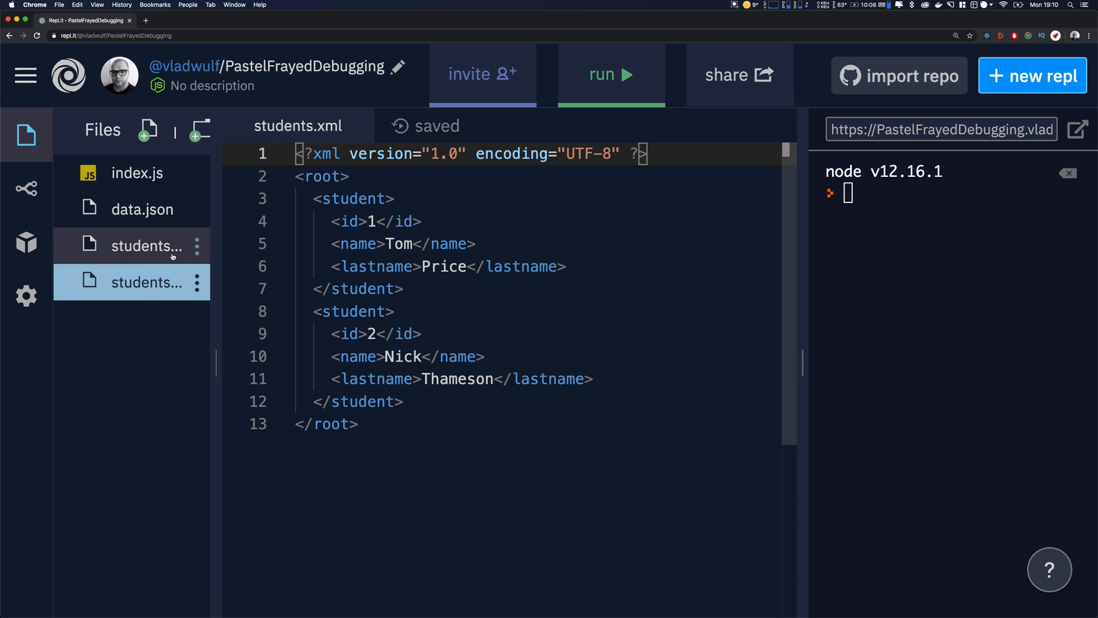
{"action": "left_click", "coordinate": [139, 246]}
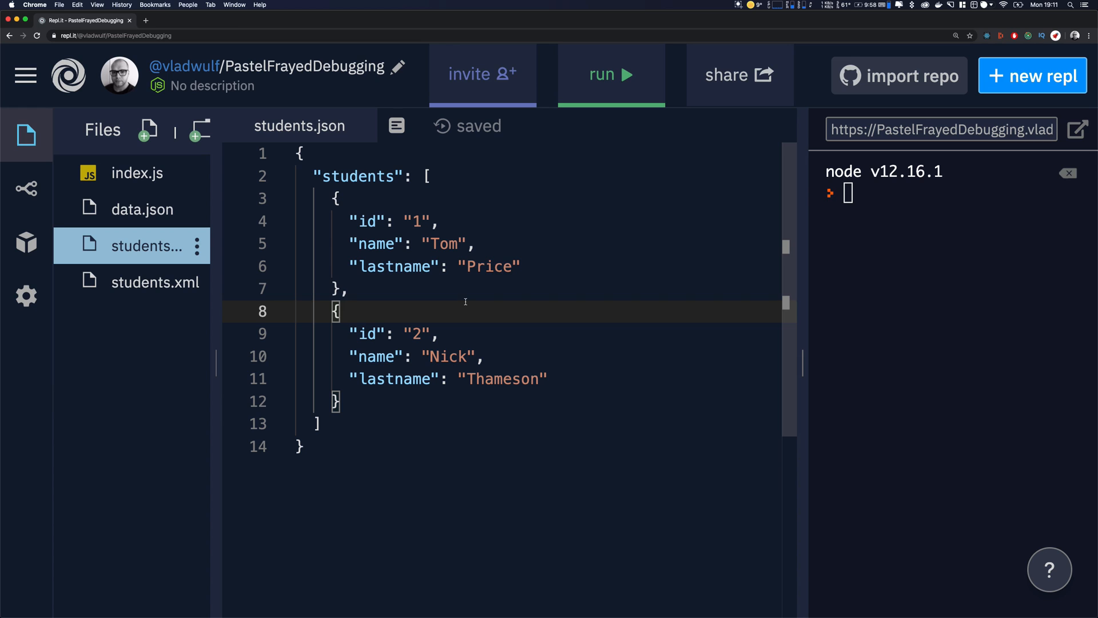
{"action": "mouse_move", "coordinate": [356, 265]}
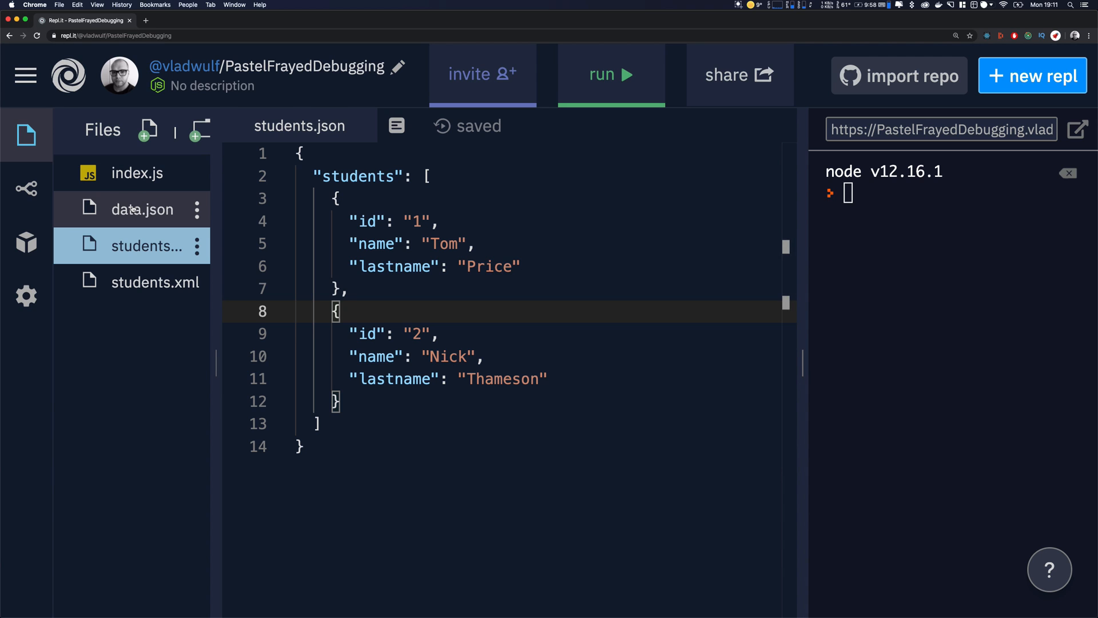
Open the empty data.json, hide the file list, and start typing in the editor.
{"action": "left_click", "coordinate": [142, 209]}
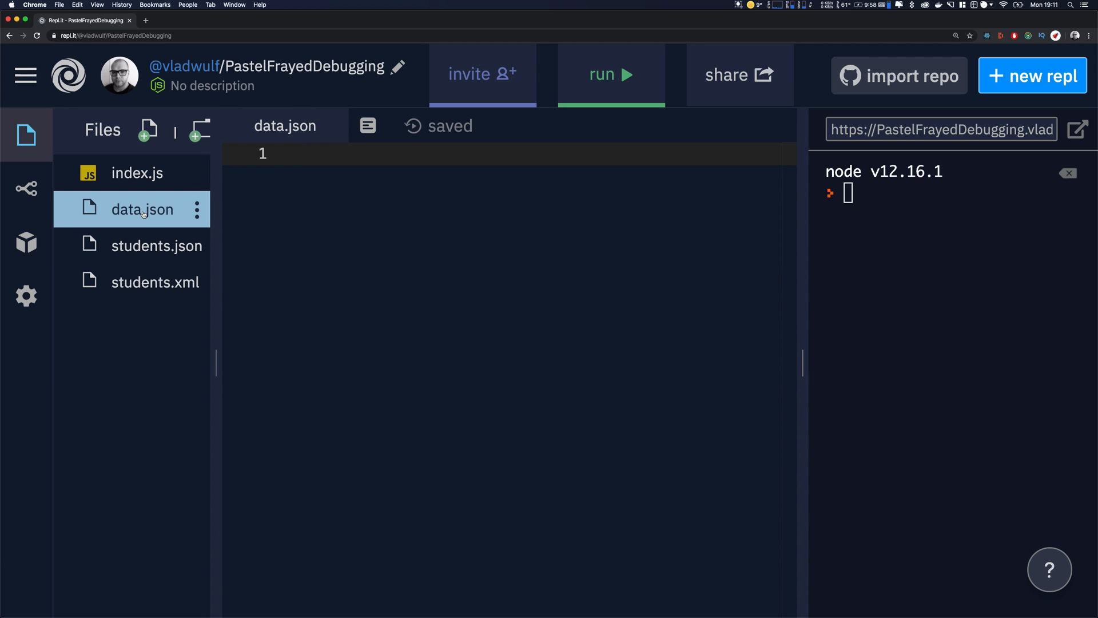
{"action": "left_click", "coordinate": [26, 134]}
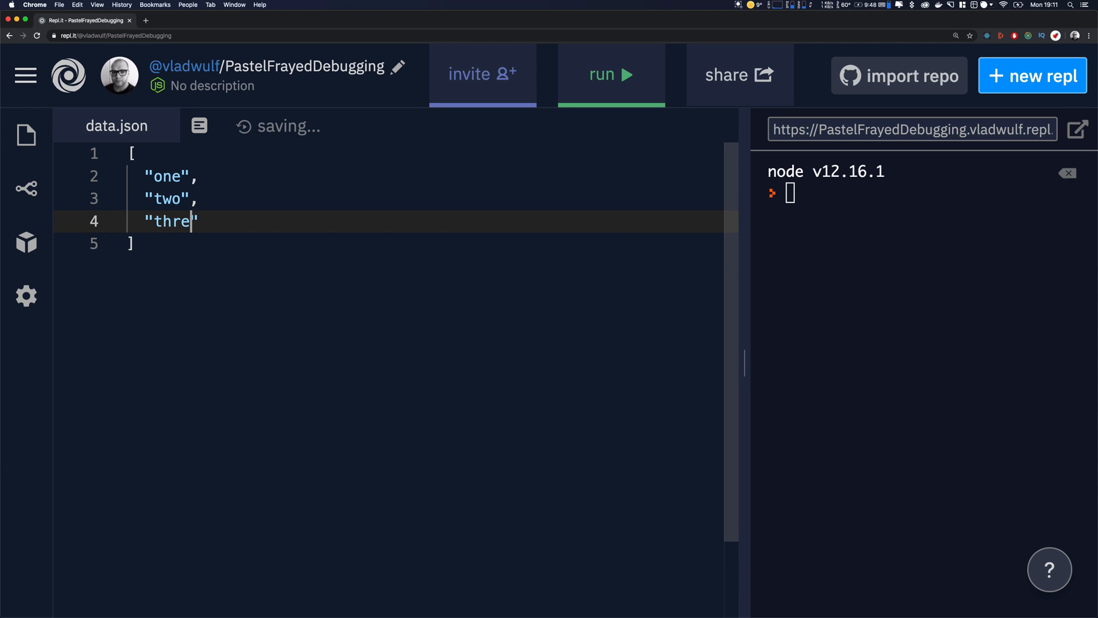
{"action": "type", "text": "e"}
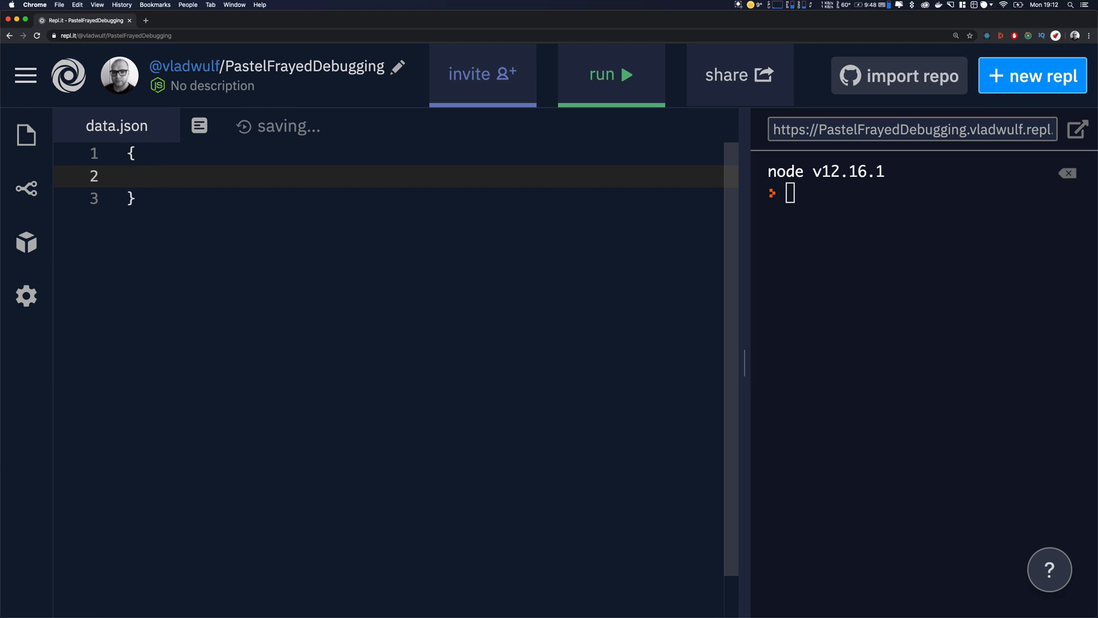
Type the "name": "vladimir" pair, add a // no comments note, then delete it.
{"action": "type", "text": "\"n"}
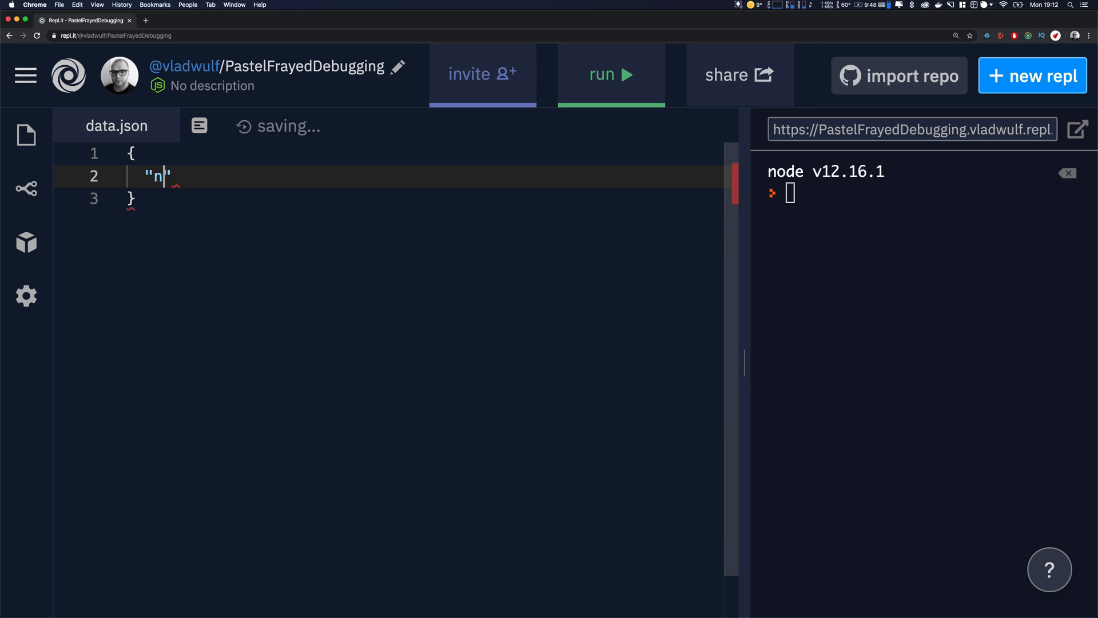
{"action": "type", "text": "ame\": \"vlad"}
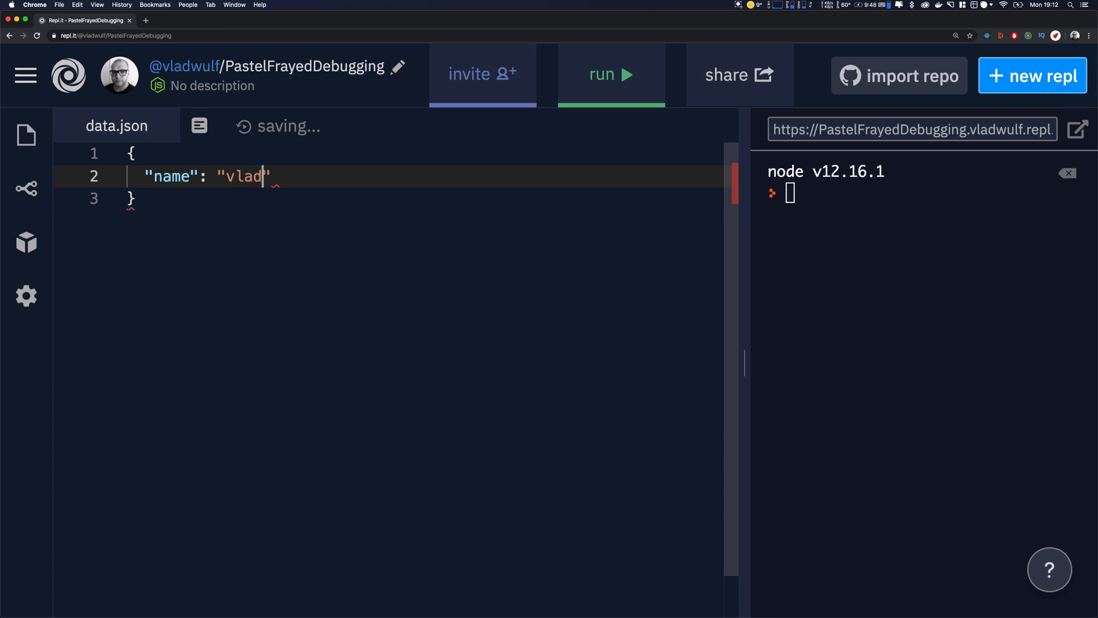
{"action": "type", "text": "imir"}
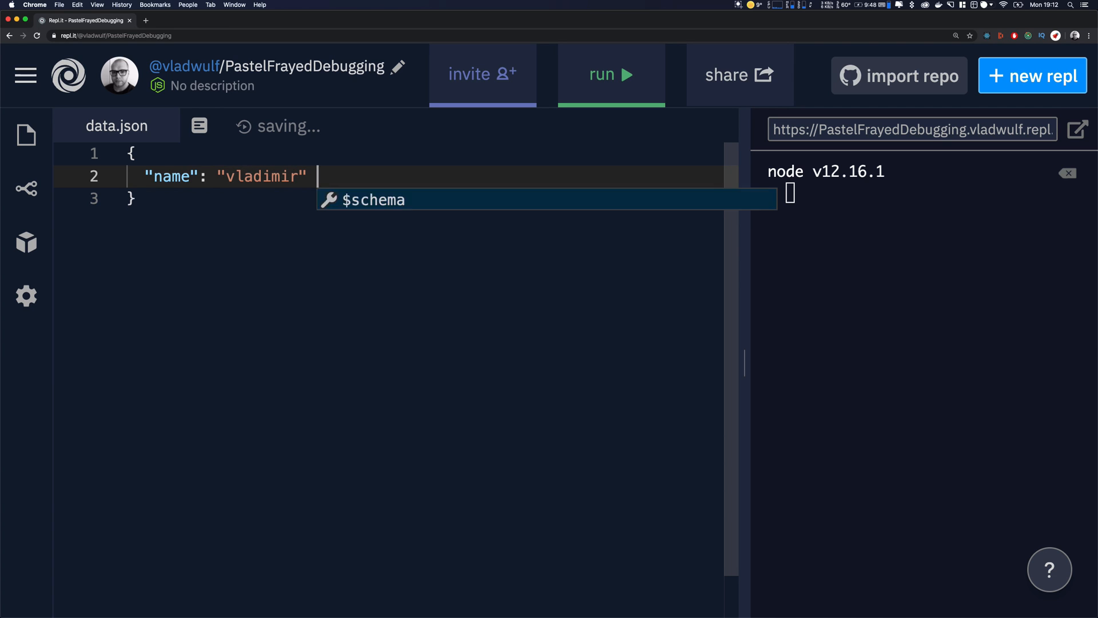
{"action": "type", "text": "//"}
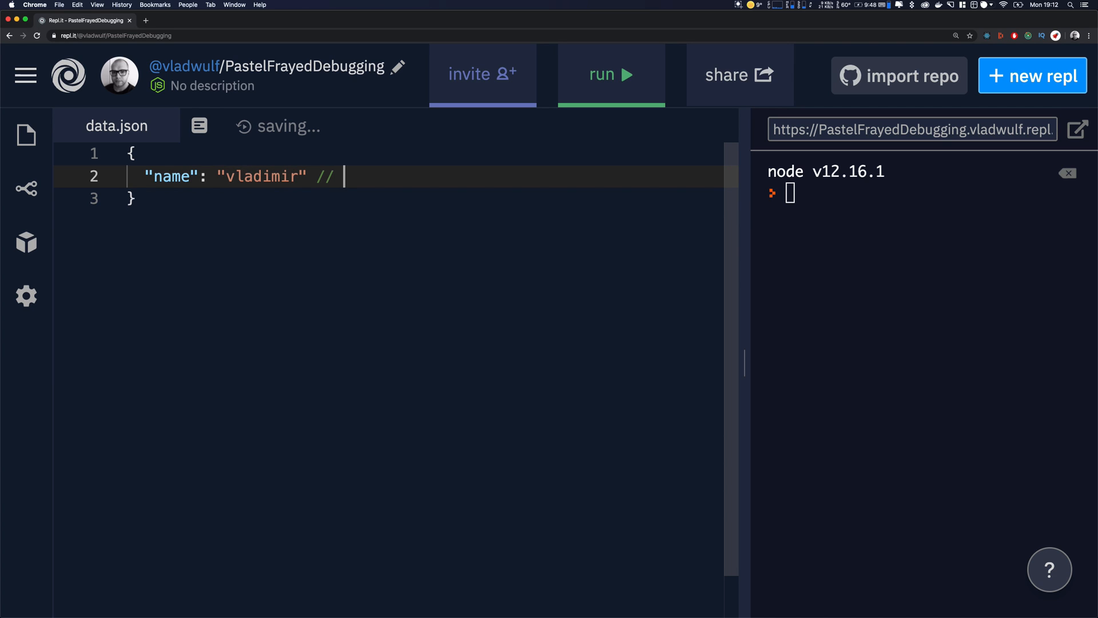
{"action": "type", "text": "no comments"}
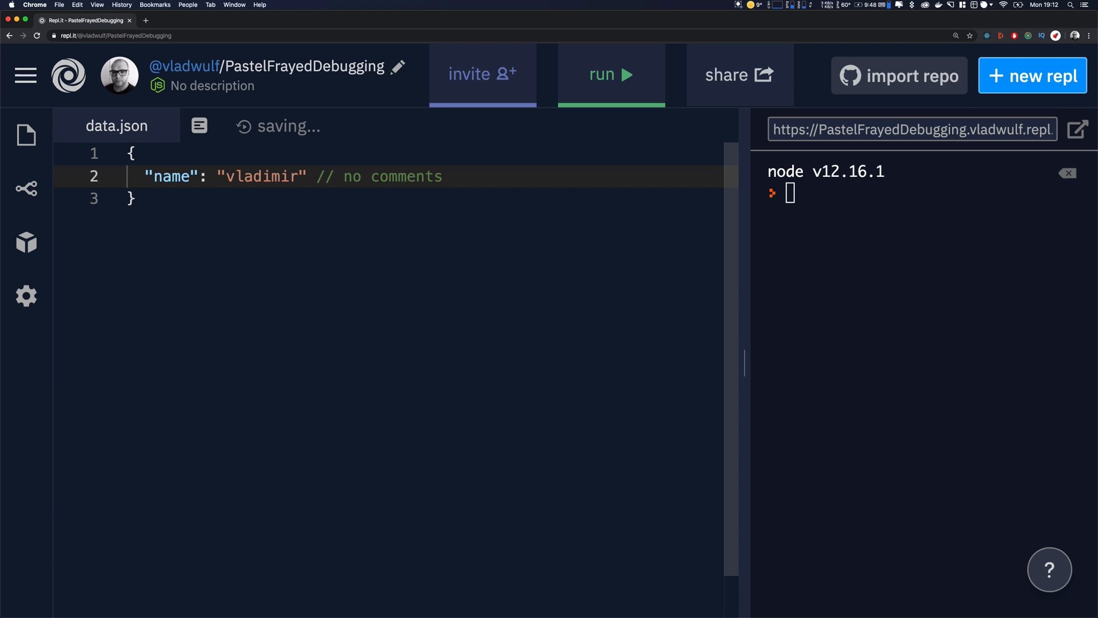
{"action": "key", "text": "Backspace"}
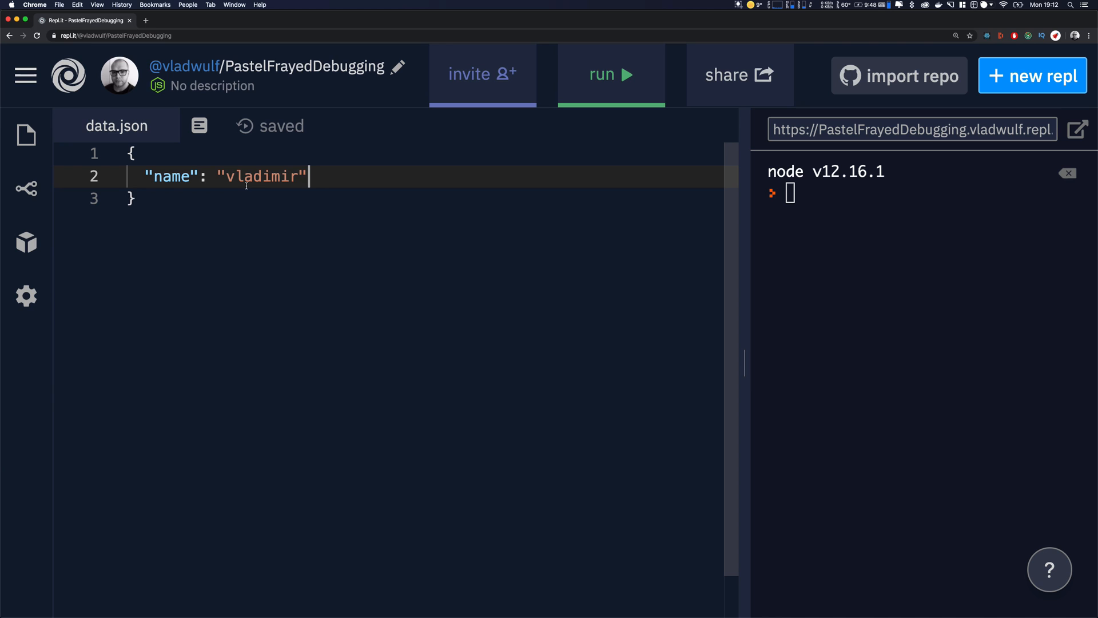
Highlight the name key and its string value, then add a character after the pair.
{"action": "double_click", "coordinate": [168, 176]}
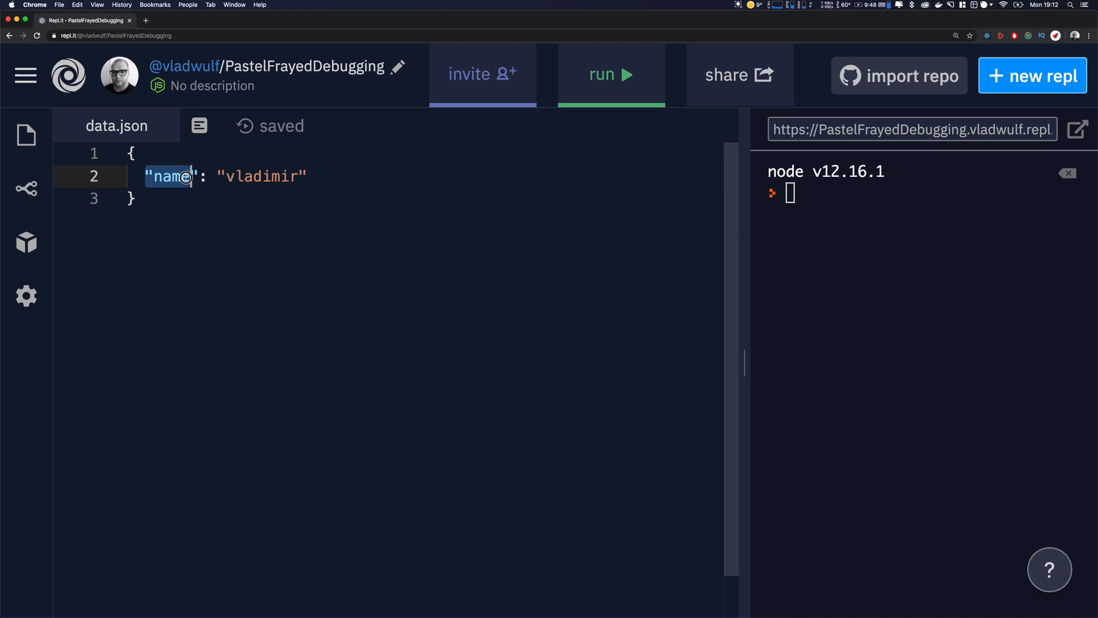
{"action": "left_click", "coordinate": [226, 175]}
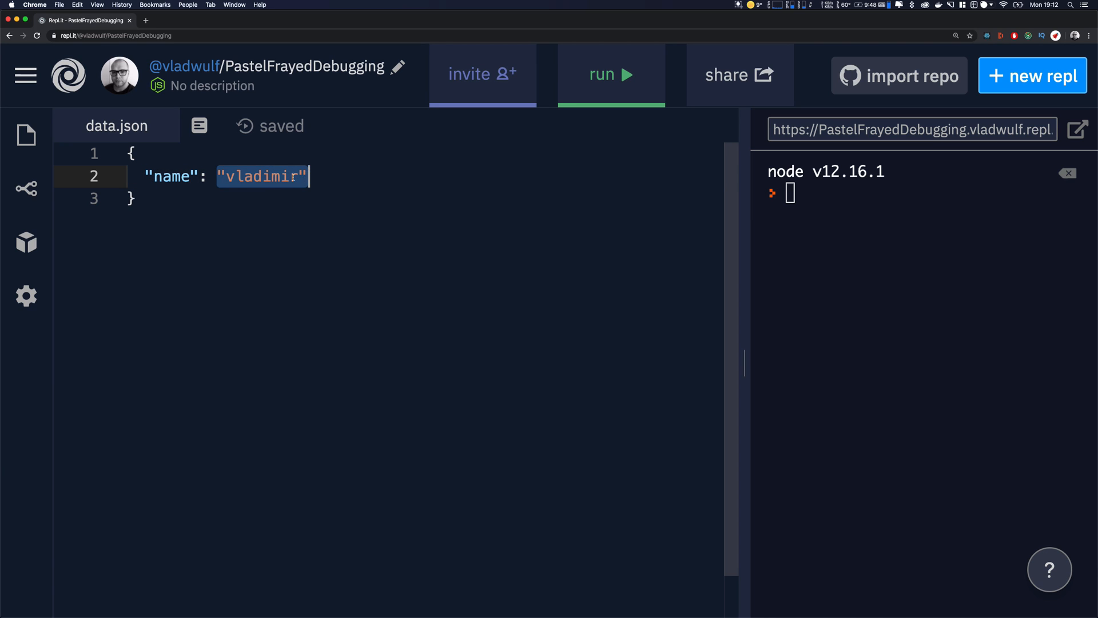
{"action": "type", "text": "'"}
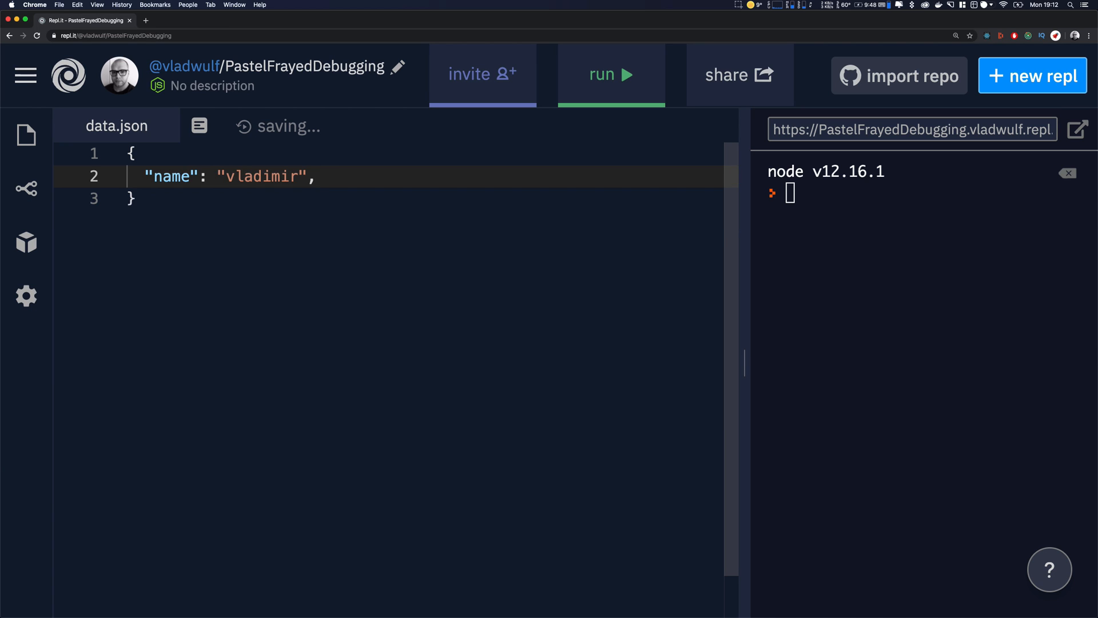
Add an "age": 30 entry to the data.json object.
{"action": "type", "text": "ag"}
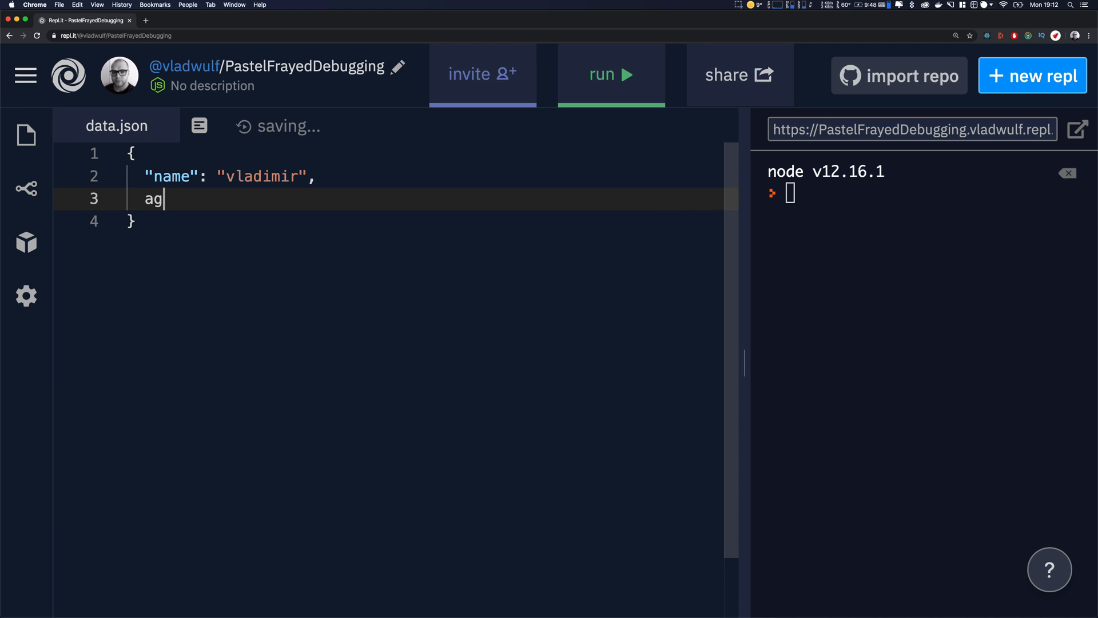
{"action": "type", "text": "e: 30"}
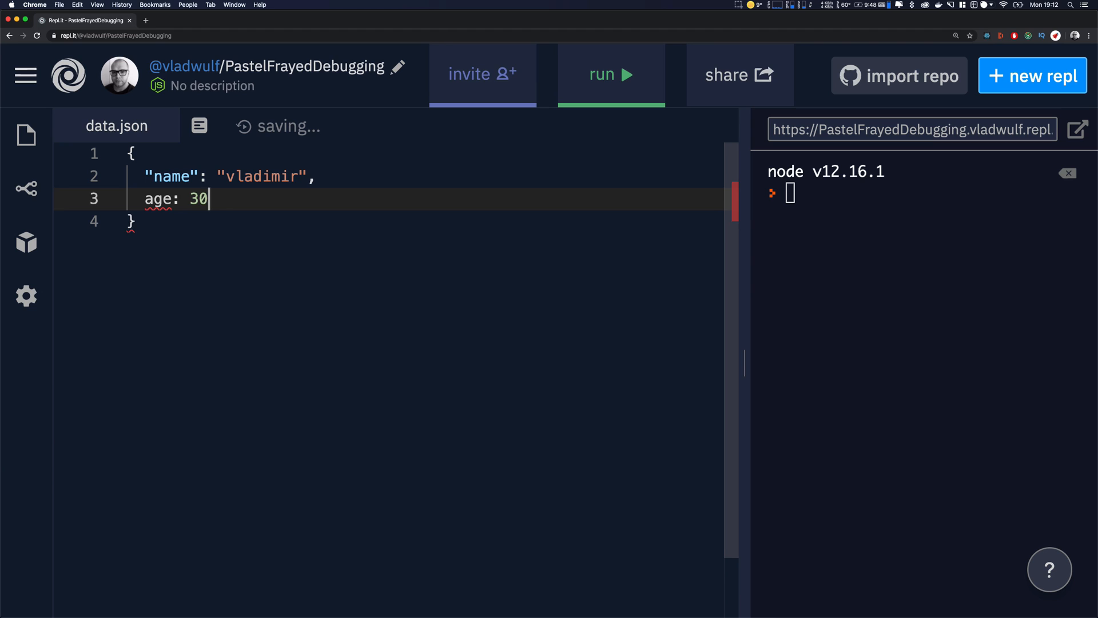
{"action": "type", "text": ","}
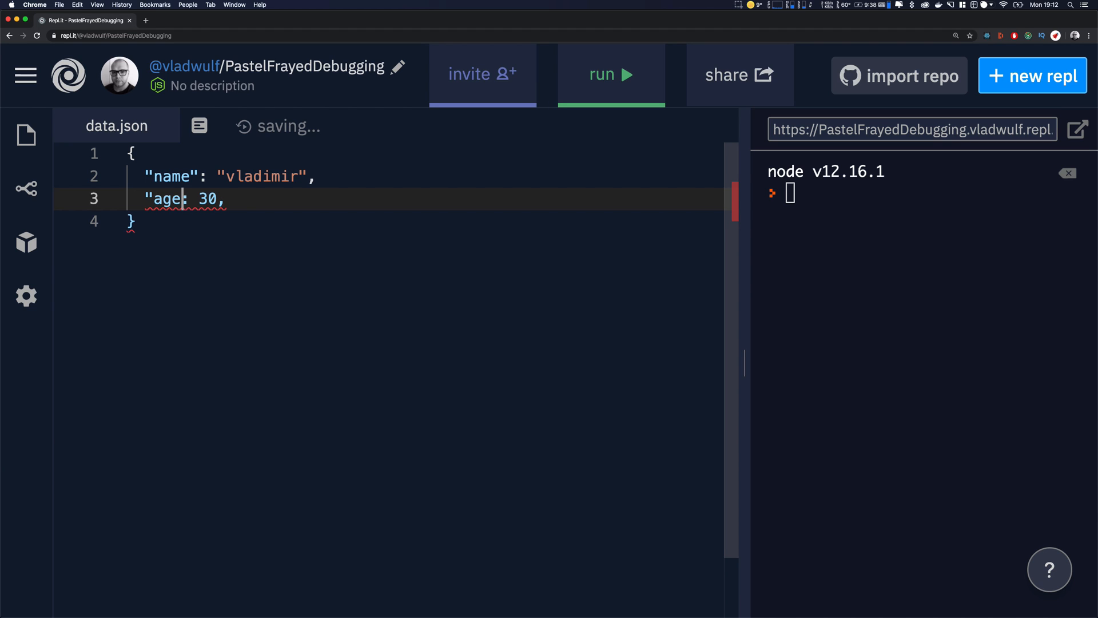
Add a "hobbies" array with music, programming and travelling.
{"action": "type", "text": "\""}
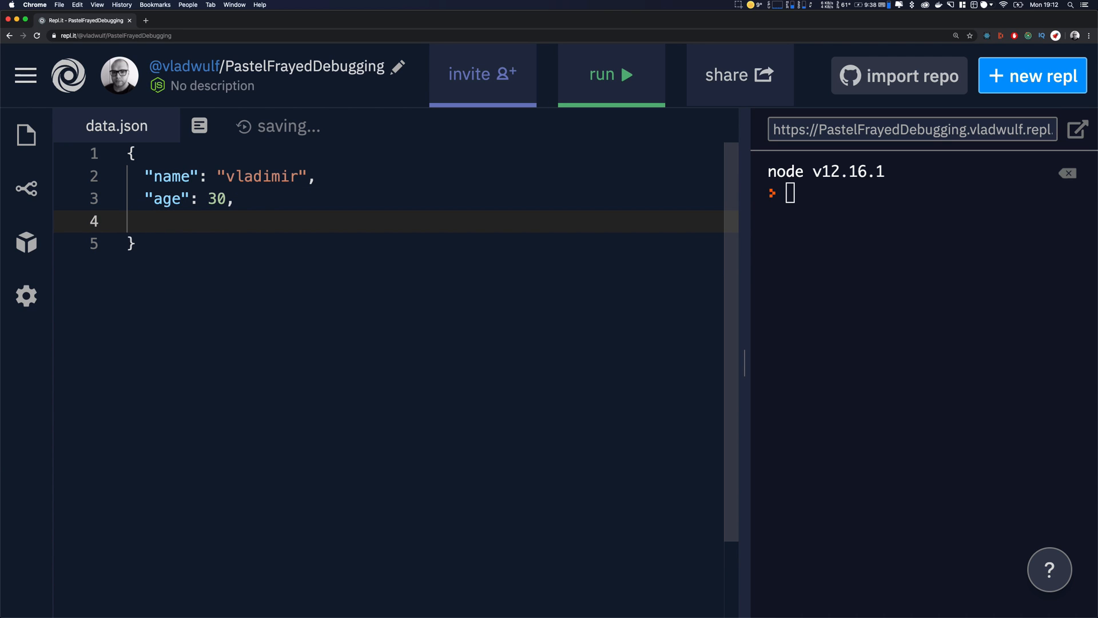
{"action": "type", "text": "\"\""}
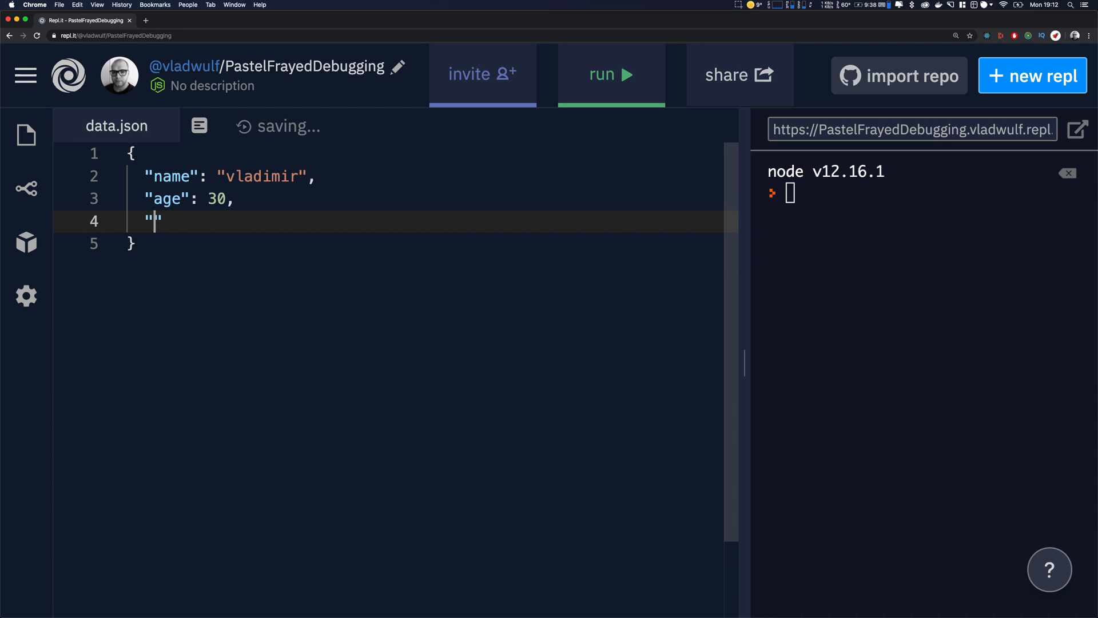
{"action": "type", "text": "hobbies\":"}
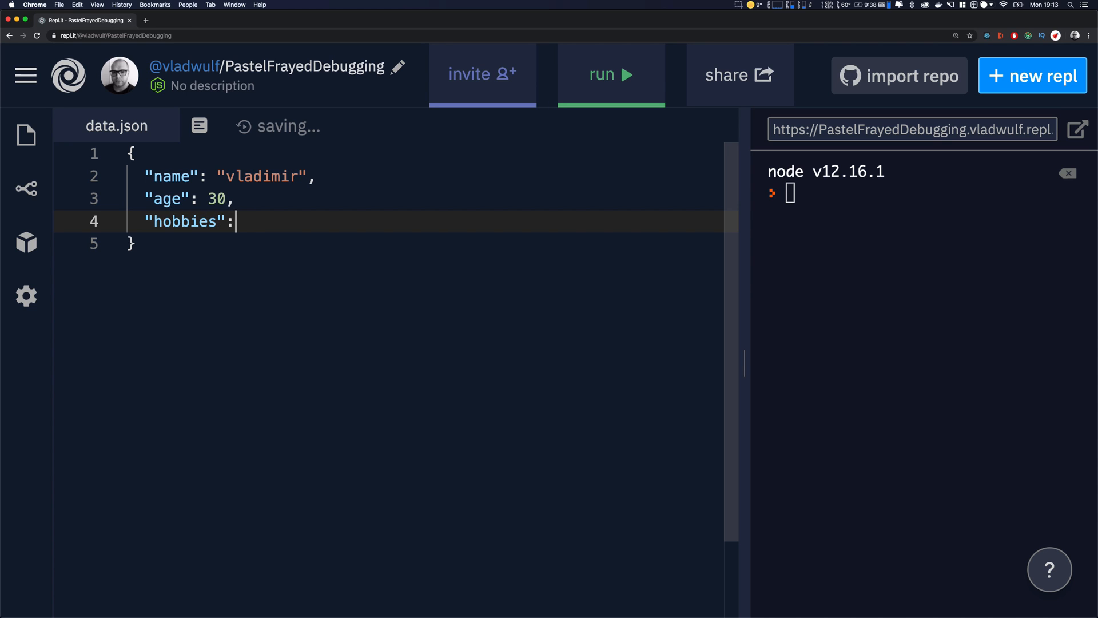
{"action": "type", "text": "[\"m\"]"}
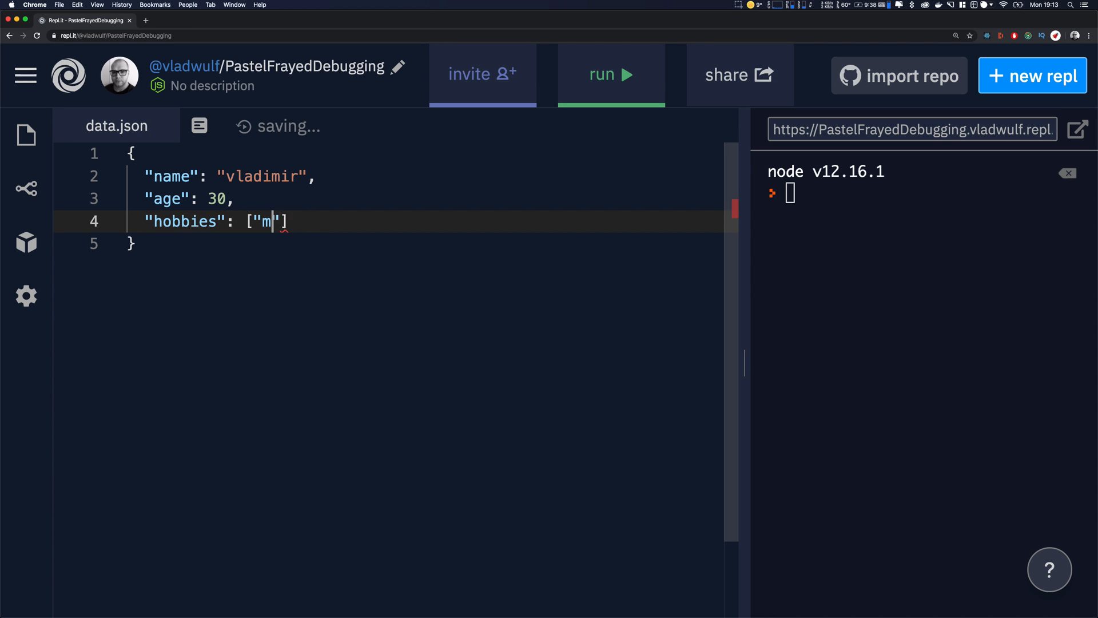
{"action": "type", "text": "usic\", \"progr"}
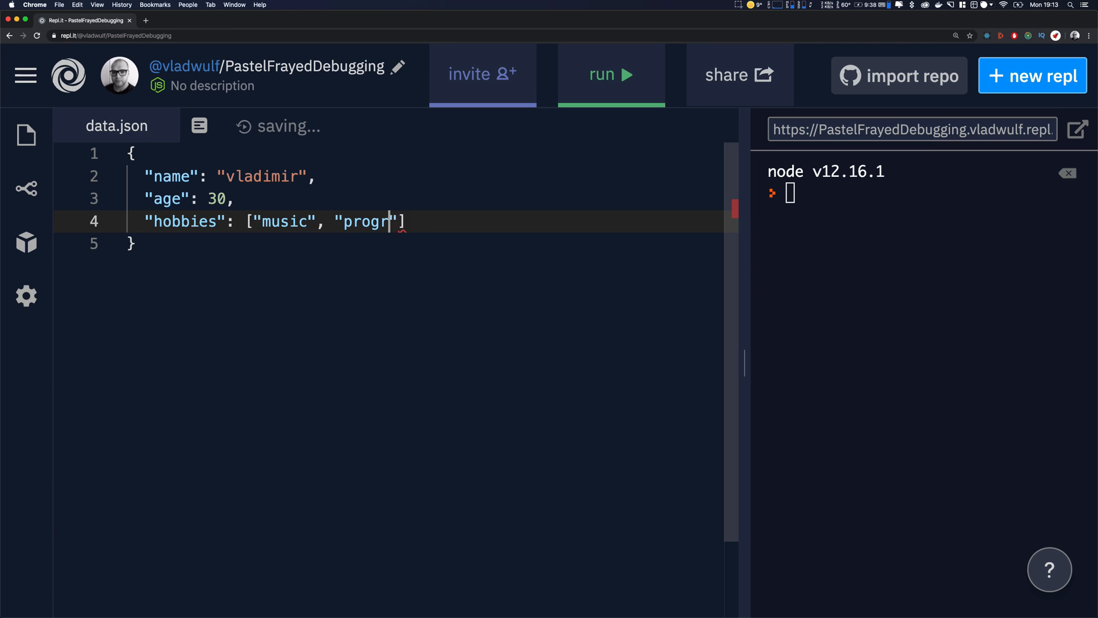
{"action": "type", "text": "amming\", \"travelling"}
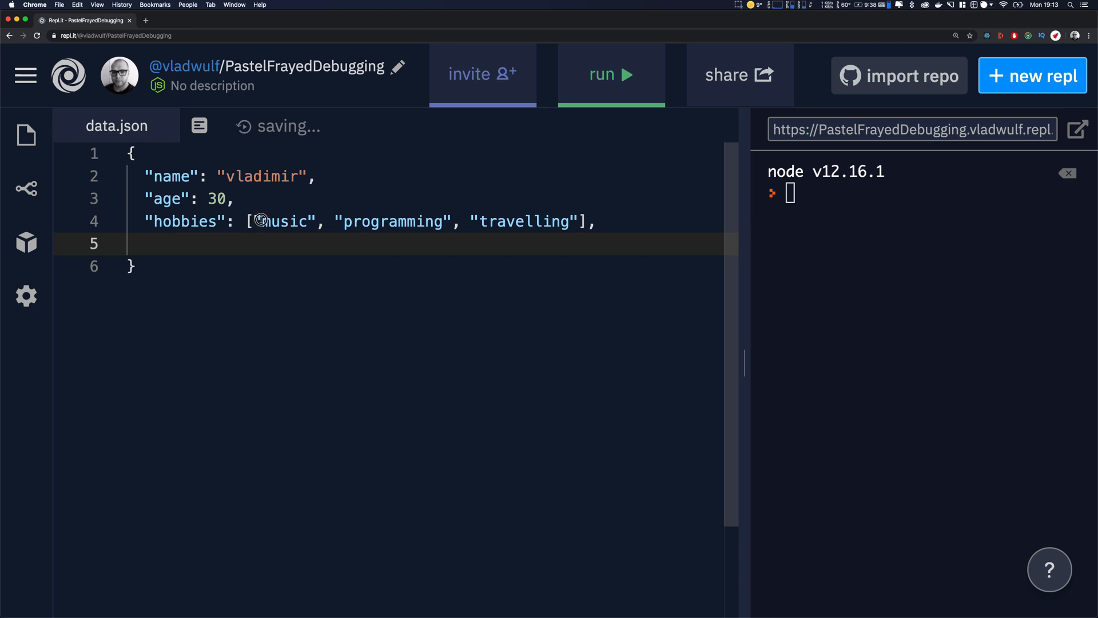
{"action": "mouse_move", "coordinate": [188, 248]}
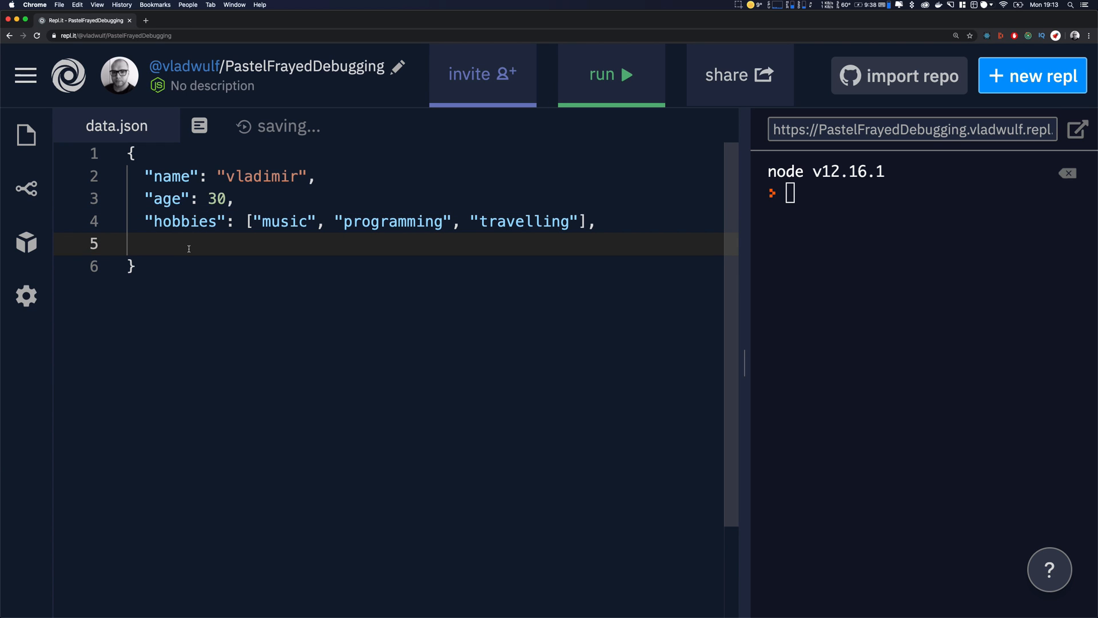
Type a nested "skills" object with javascript 5, python 4 and database 5.
{"action": "type", "text": "\"skills\": {"}
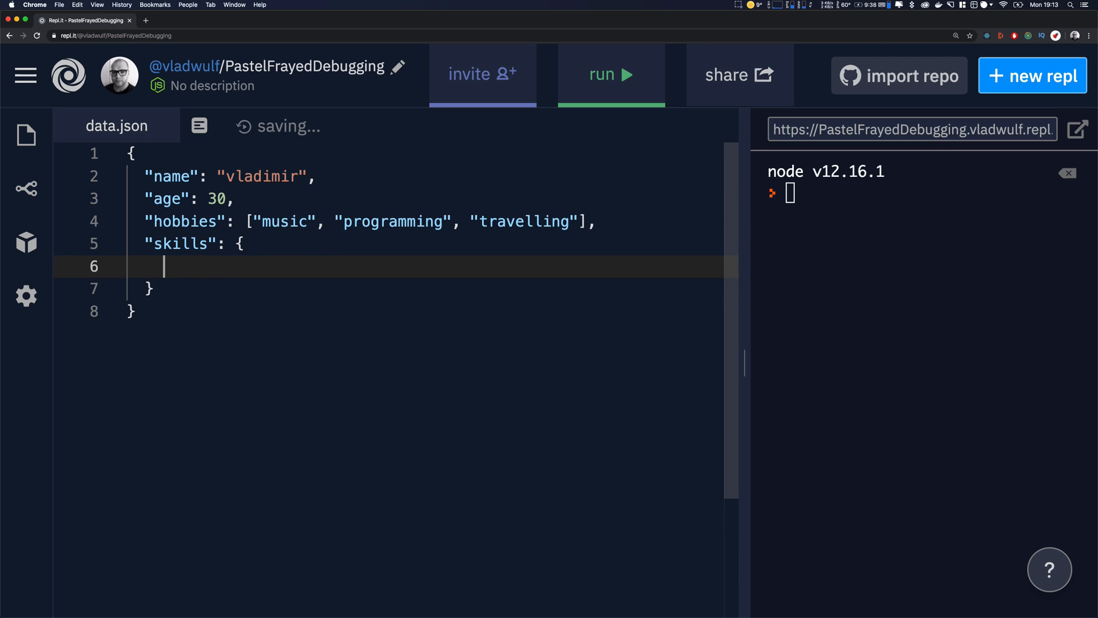
{"action": "type", "text": "\"javascript\":"}
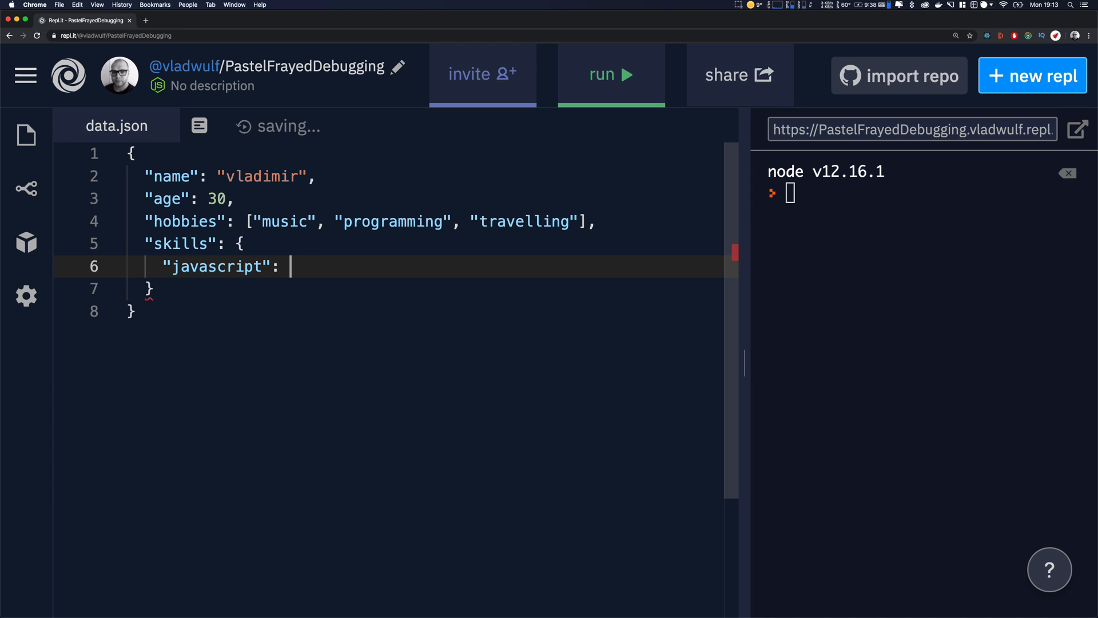
{"action": "type", "text": "5,"}
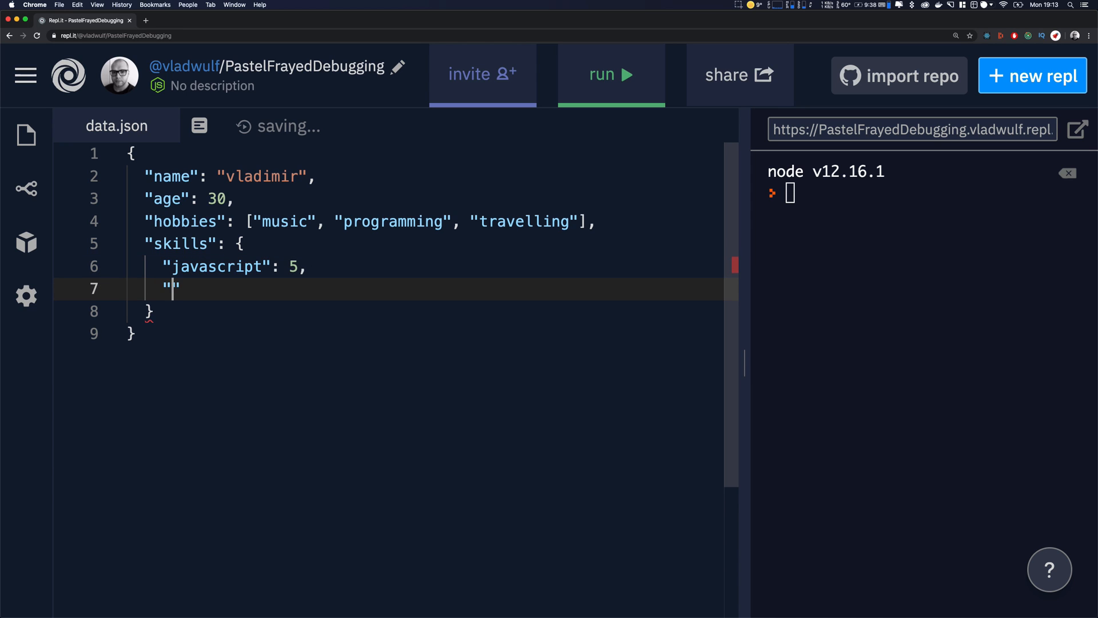
{"action": "type", "text": "pyt"}
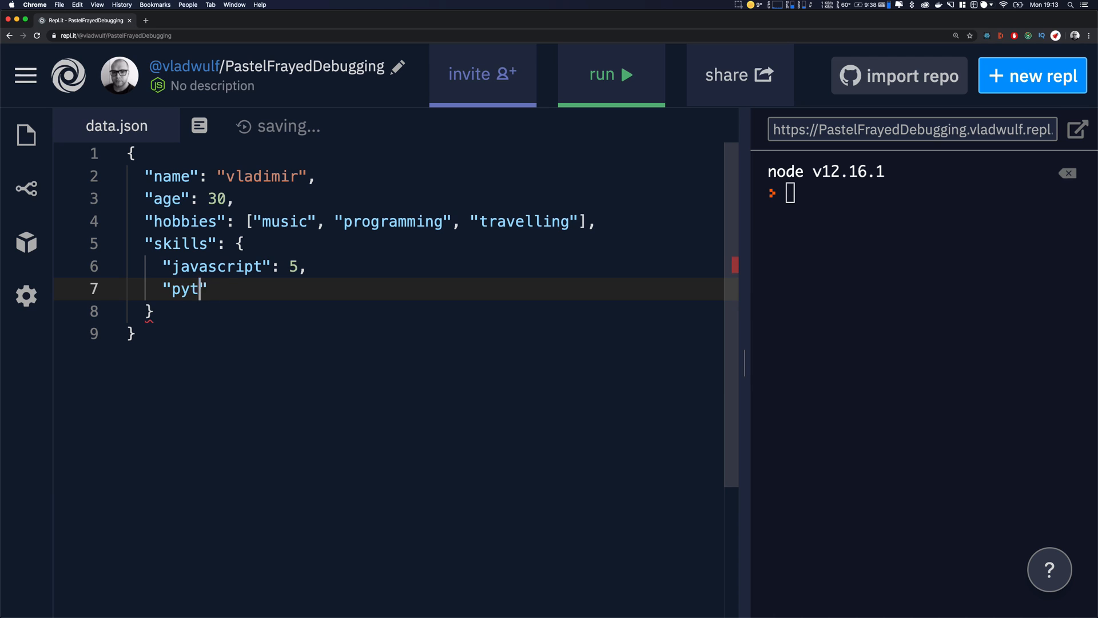
{"action": "type", "text": "hon\": 4,"}
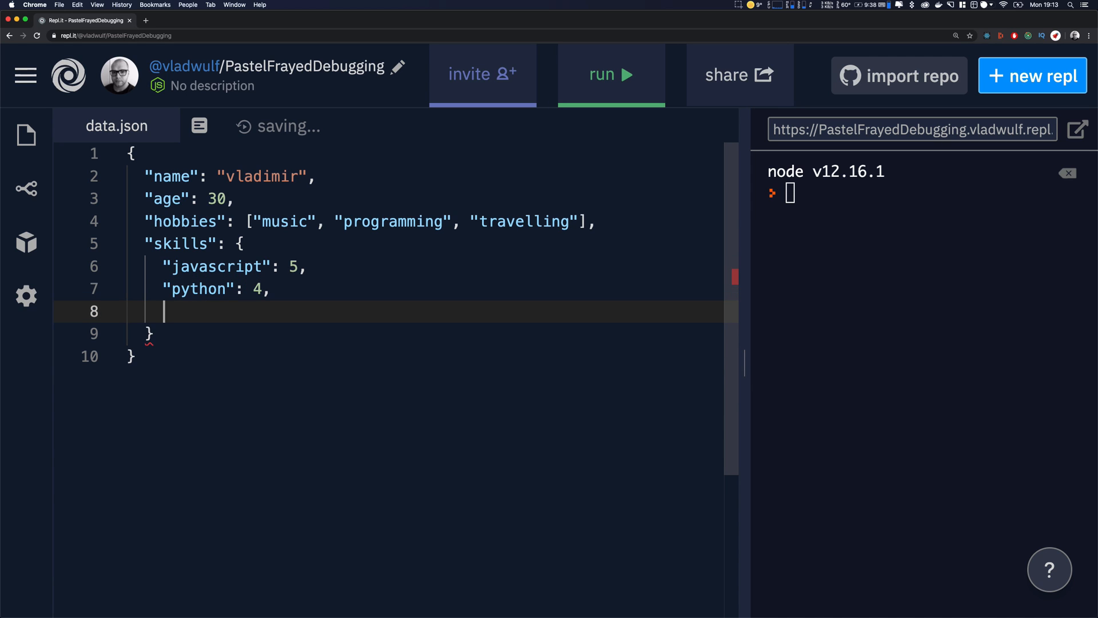
{"action": "type", "text": "\"database\"L"}
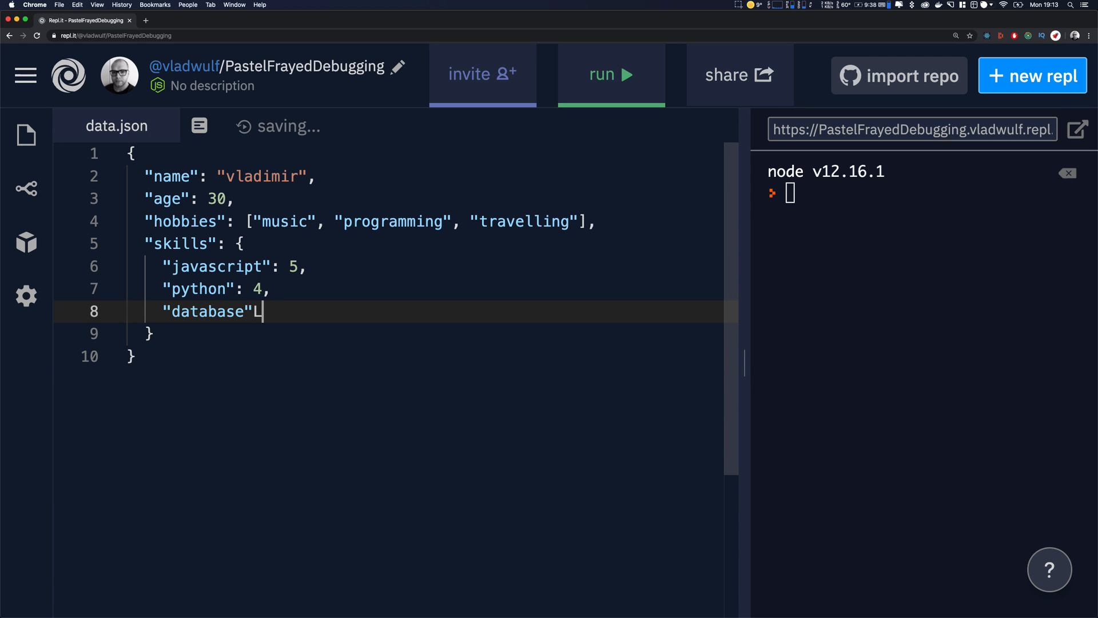
{"action": "type", "text": ": 5"}
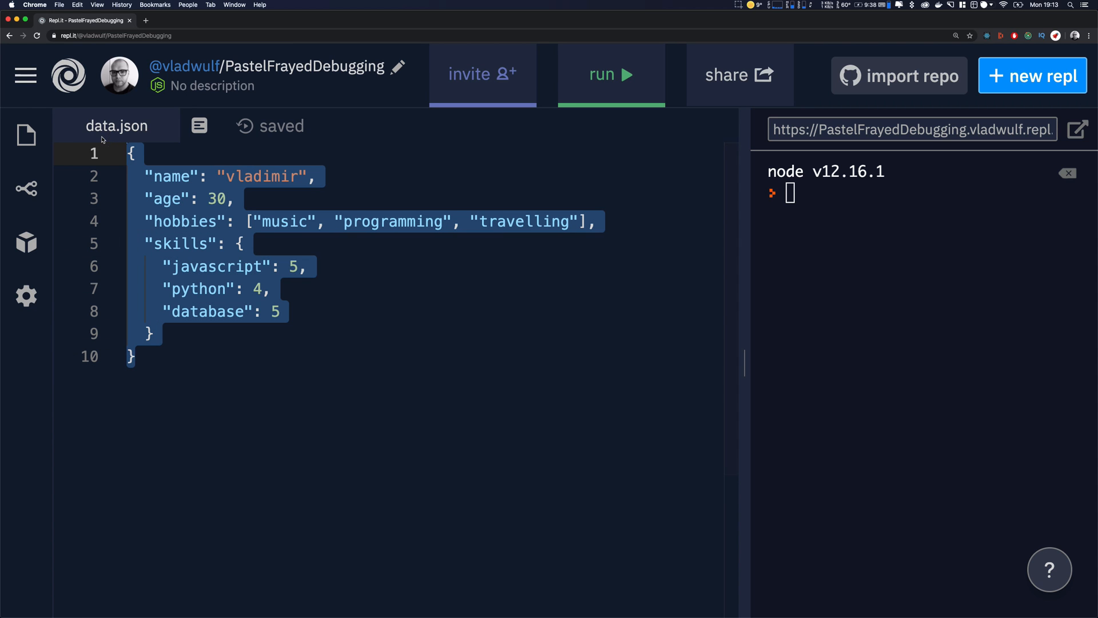
Assign the copied JSON object to a data variable in the Node console.
{"action": "left_click", "coordinate": [203, 289]}
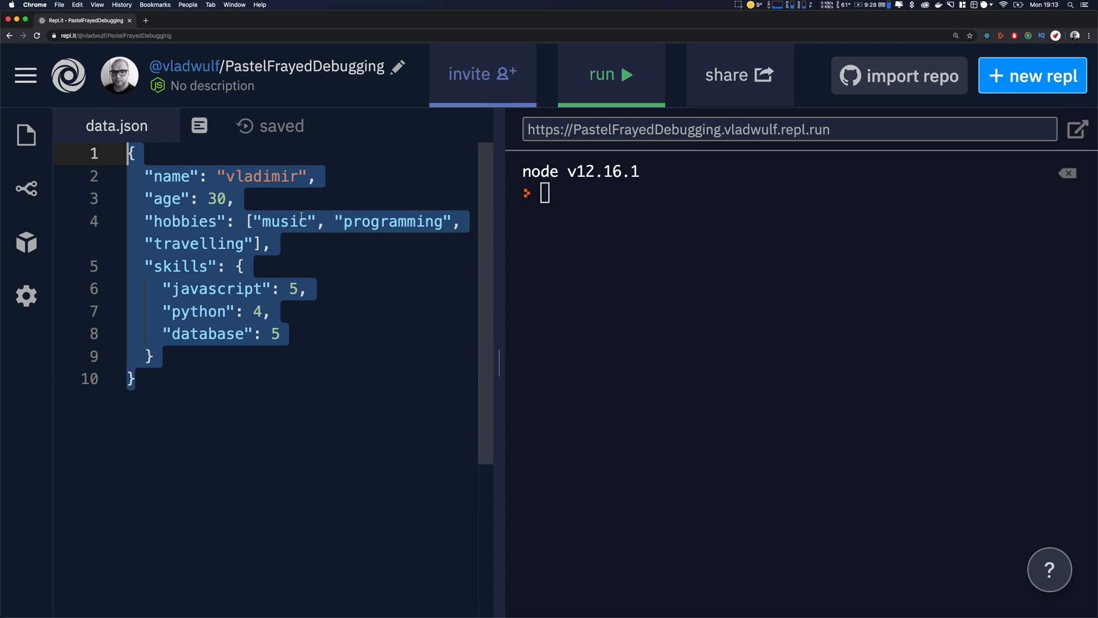
{"action": "left_click", "coordinate": [631, 288]}
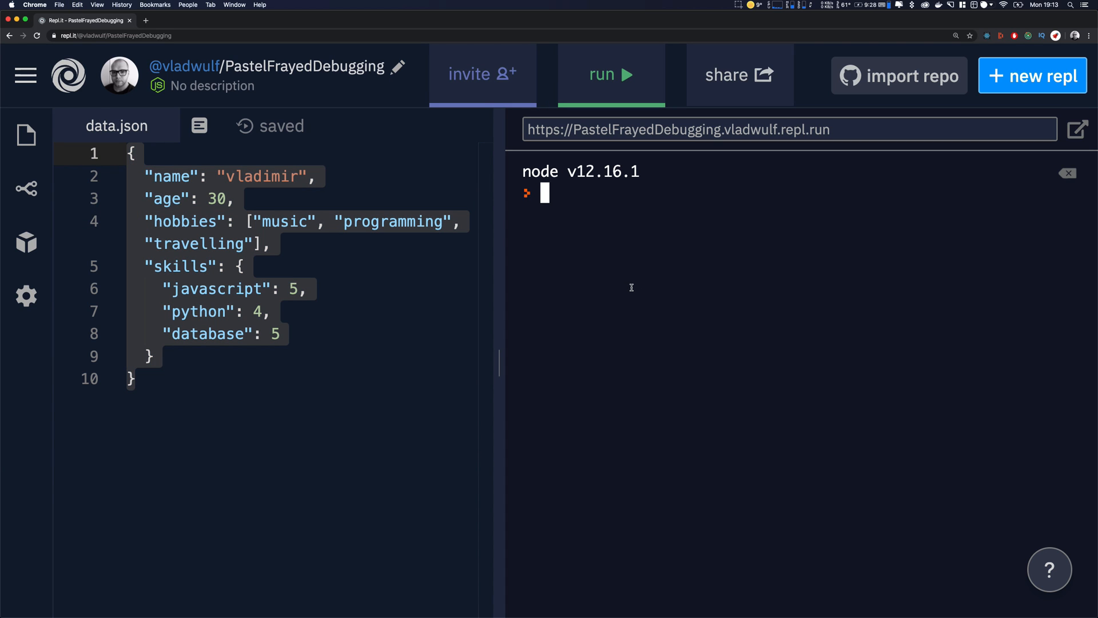
{"action": "type", "text": "data = {"}
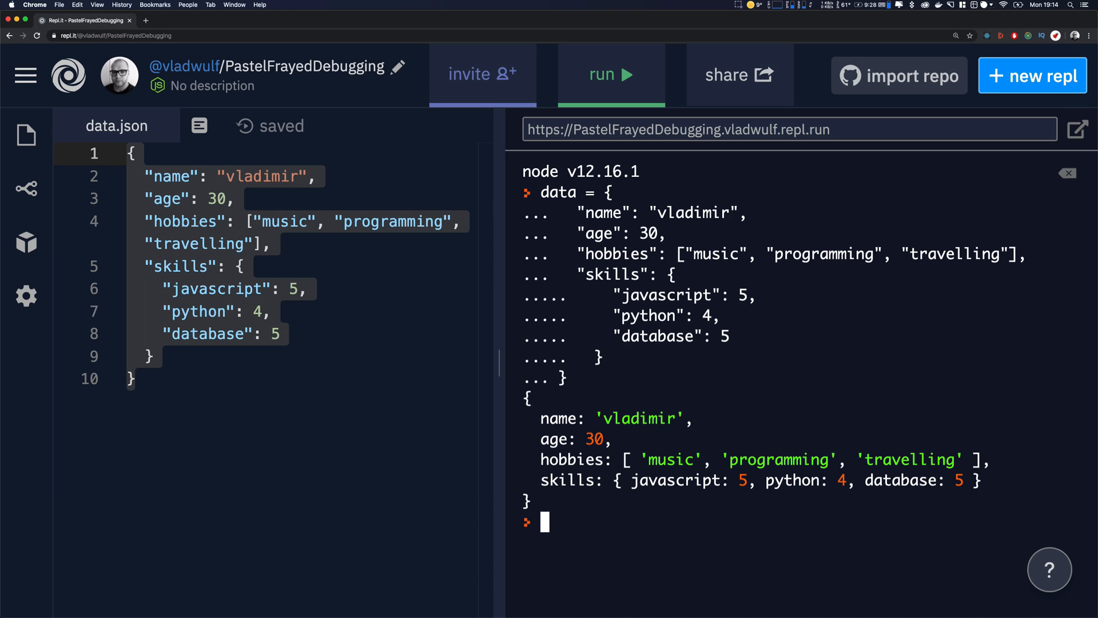
{"action": "type", "text": "JSO"}
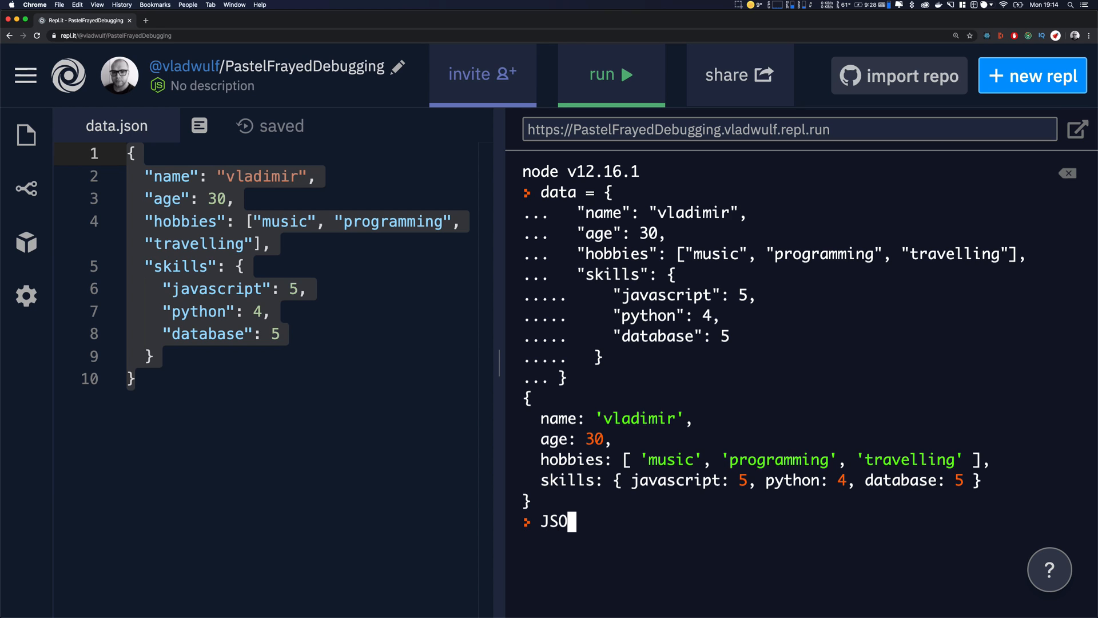
Run JSON.stringify(data) and store the result in a variable named string.
{"action": "type", "text": "N.stringify"}
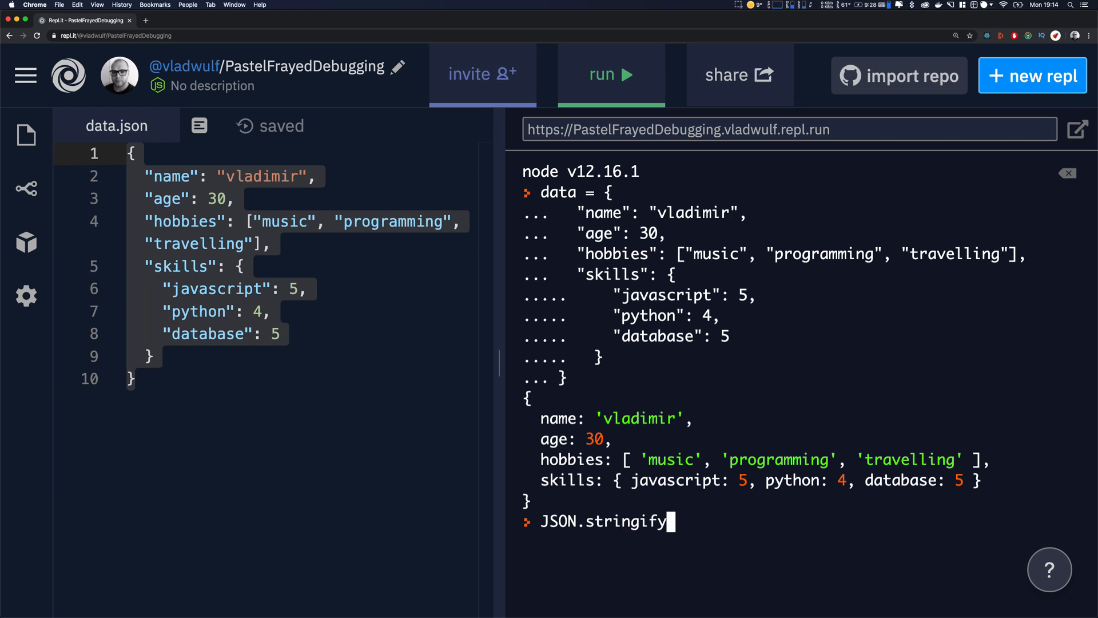
{"action": "key", "text": "Return"}
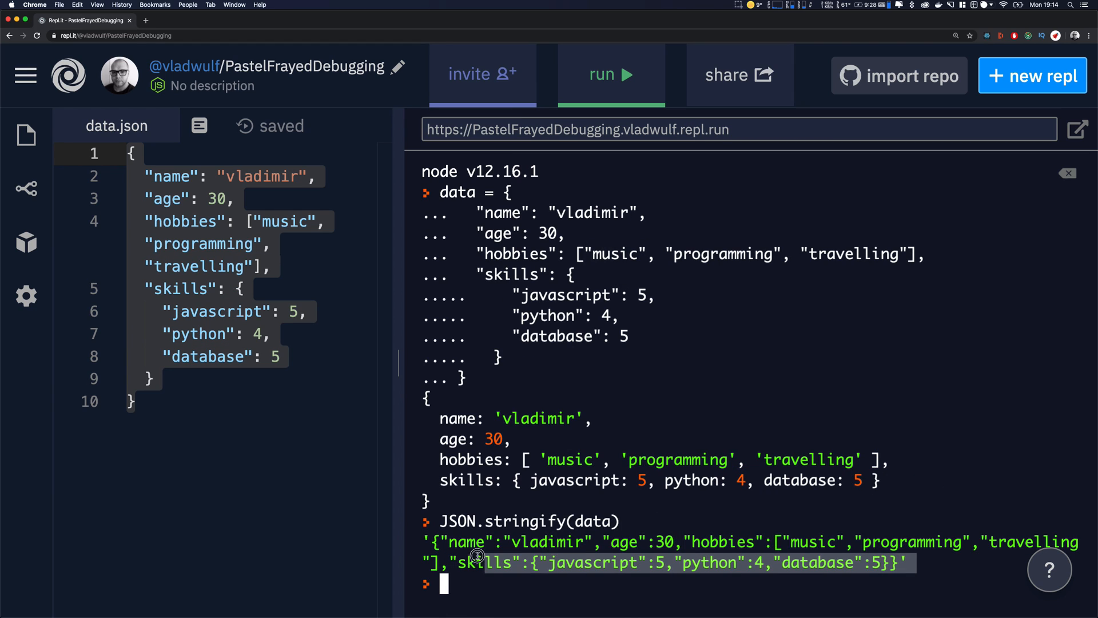
{"action": "type", "text": "string"}
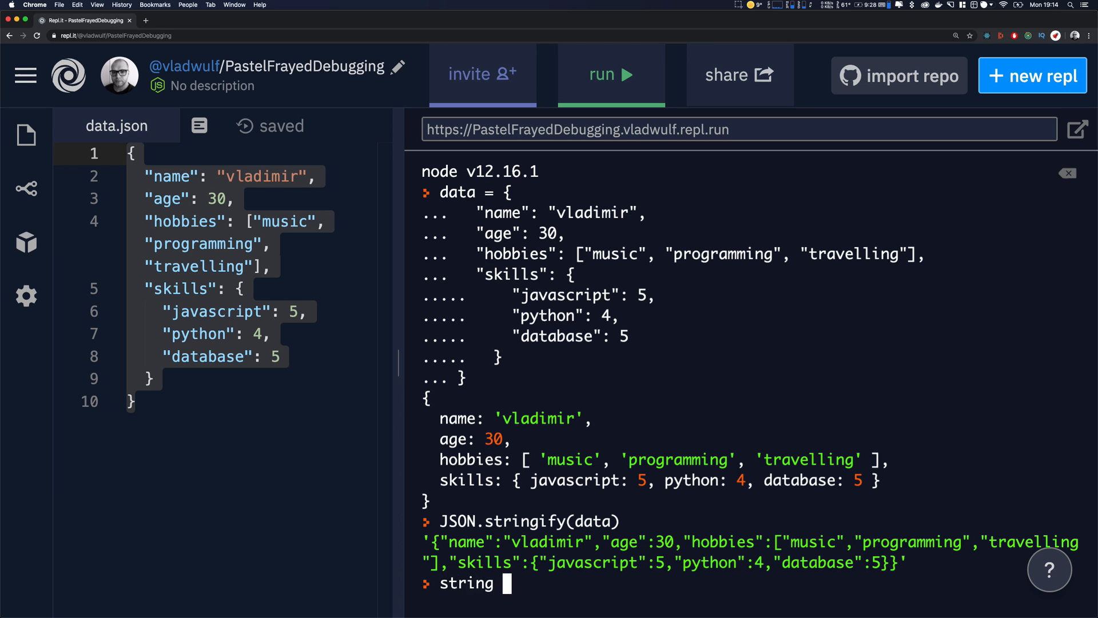
{"action": "type", "text": "= JSON.stringify(data"}
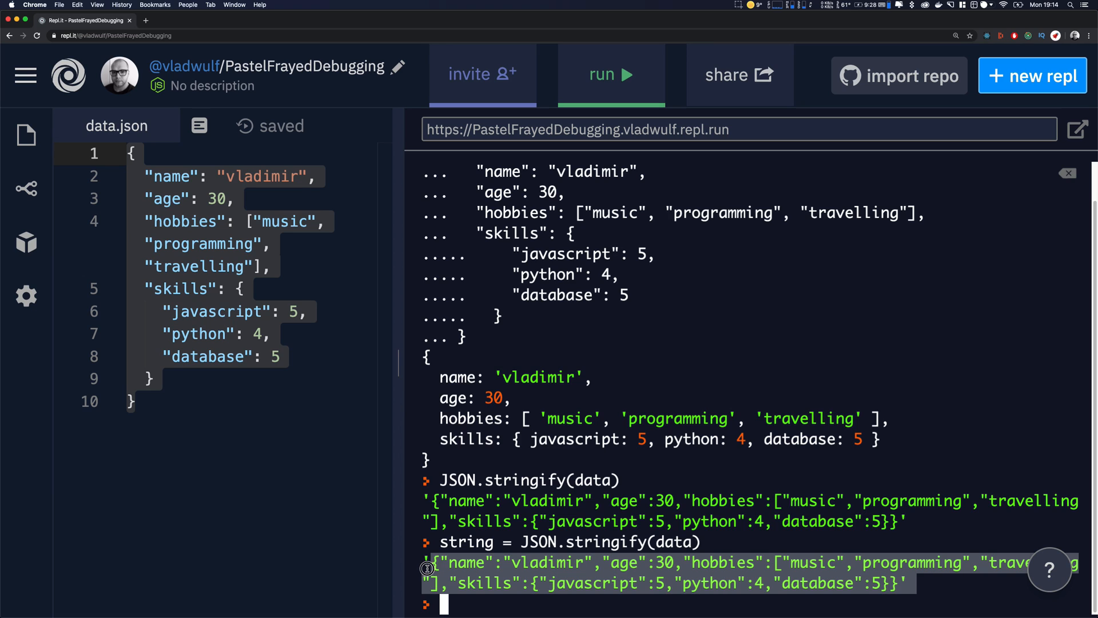
{"action": "mouse_move", "coordinate": [461, 575]}
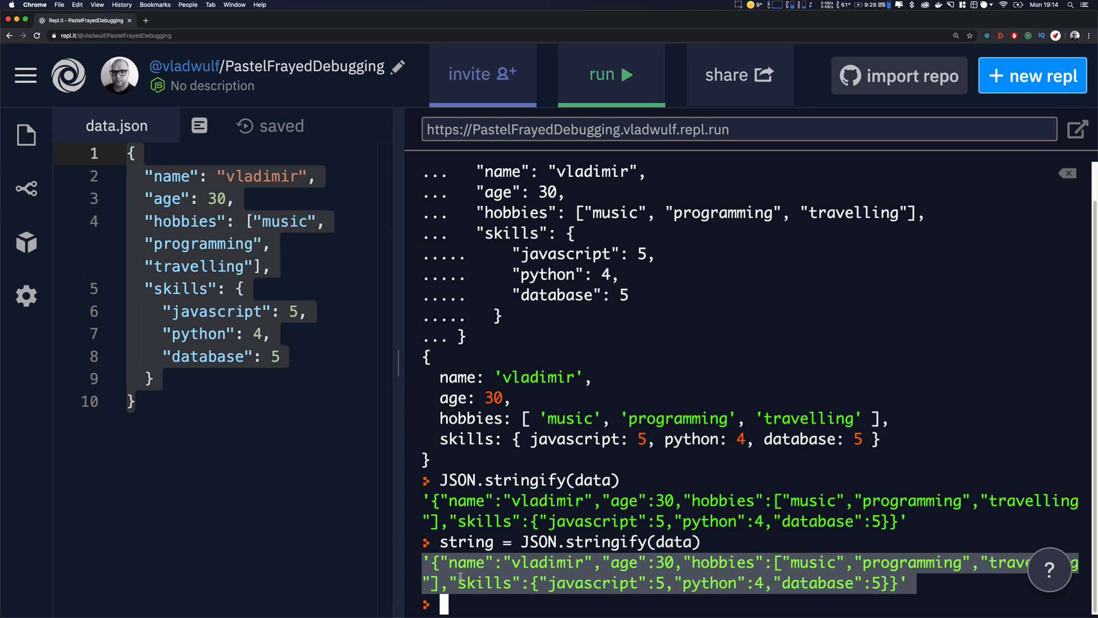
Parse string into data2 with JSON.parse and query data2.name.
{"action": "type", "text": "data"}
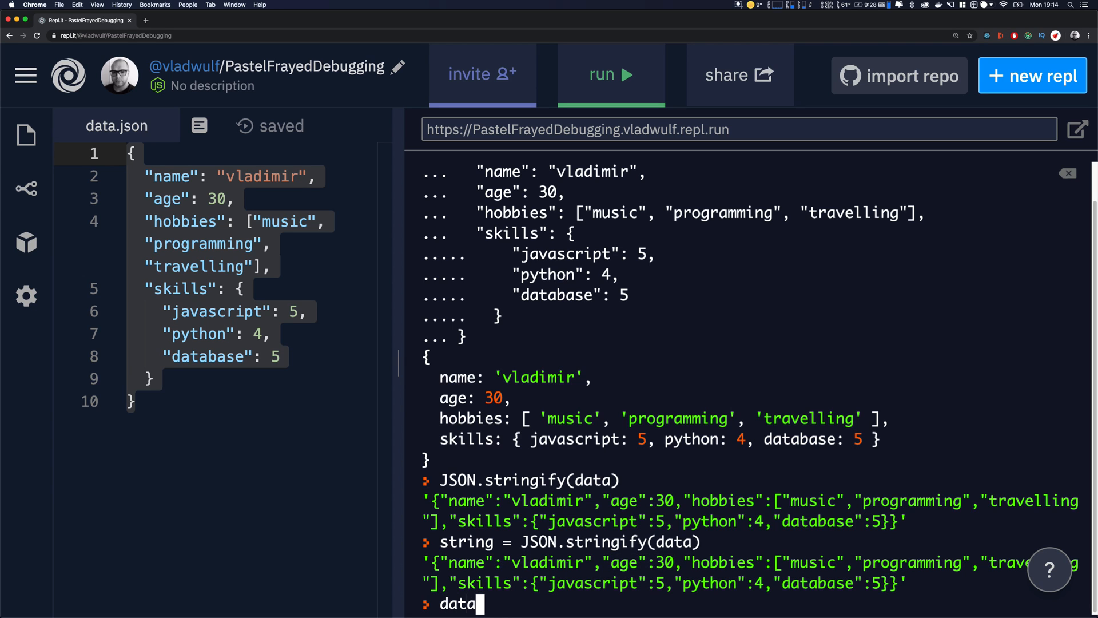
{"action": "type", "text": "2 = JS"}
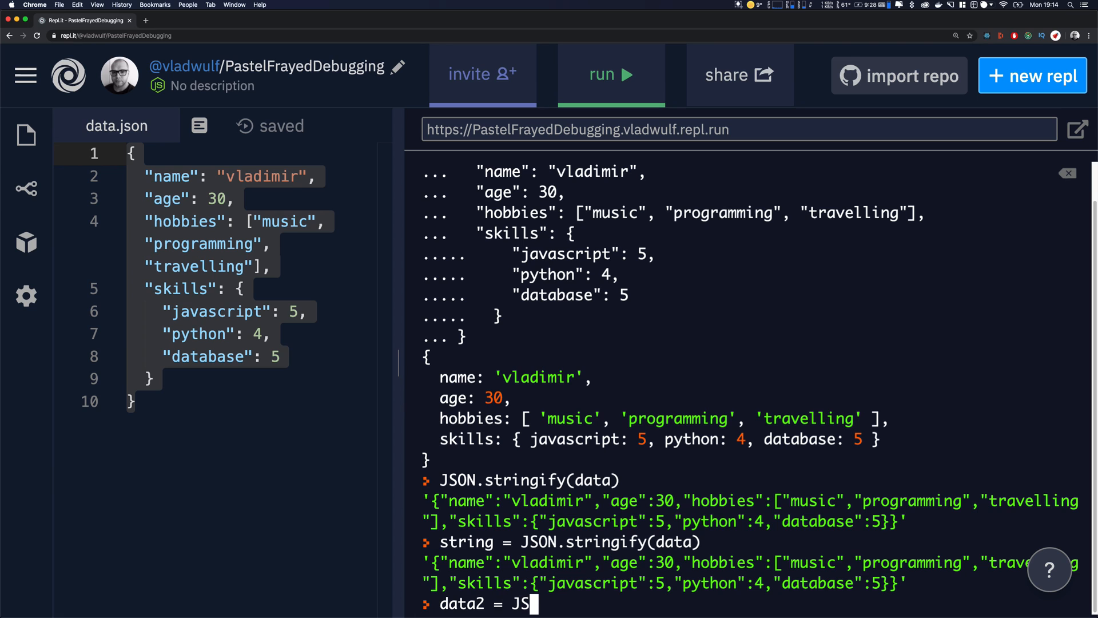
{"action": "type", "text": "ON.parse(string"}
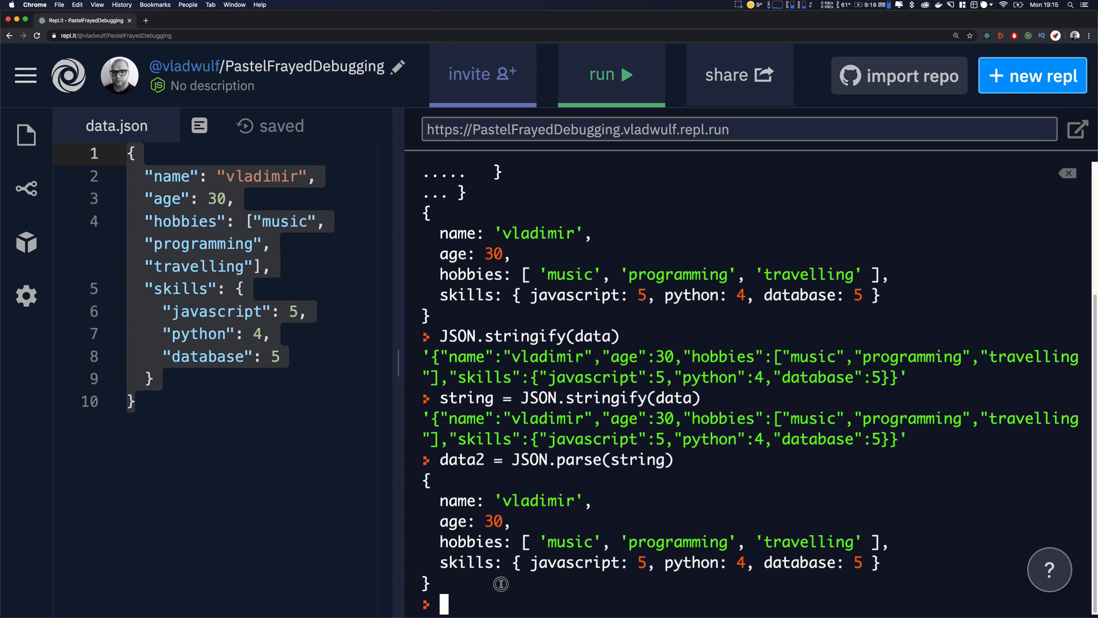
{"action": "type", "text": "data2.name"}
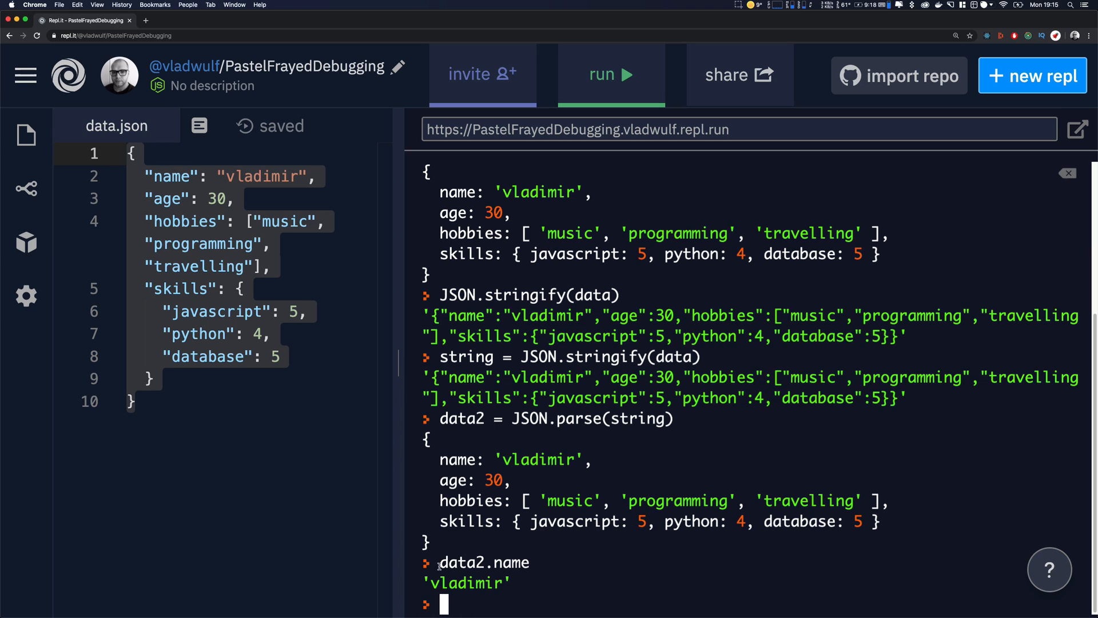
{"action": "mouse_move", "coordinate": [506, 483]}
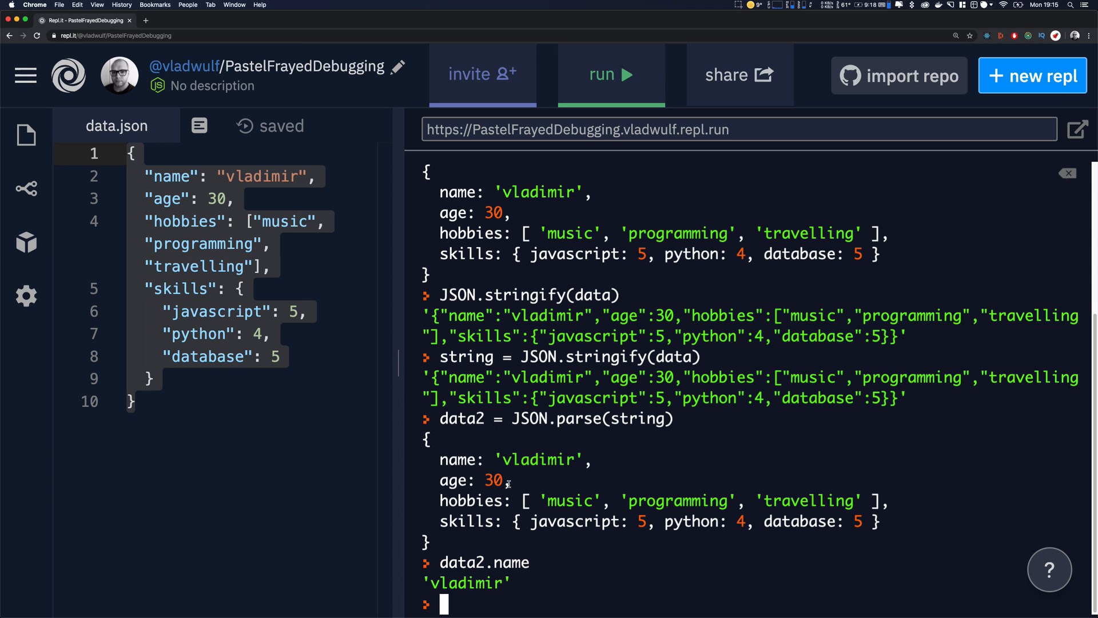